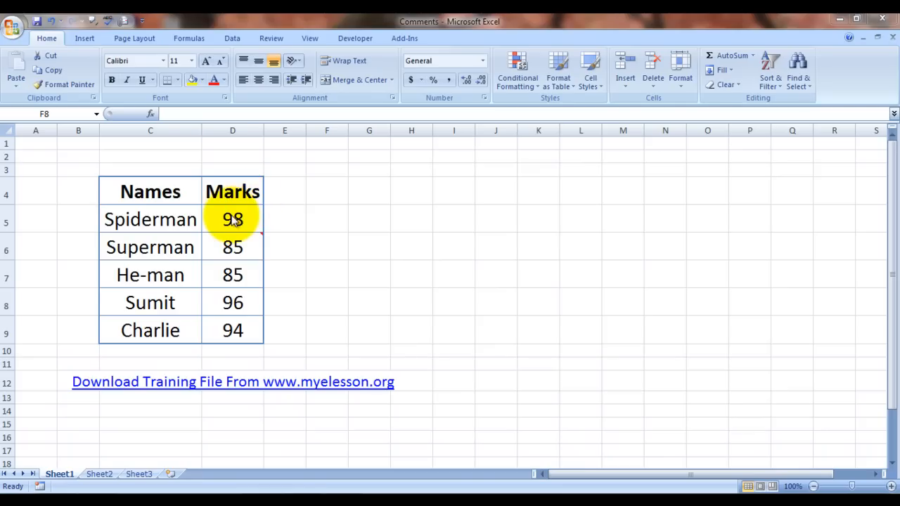
pyautogui.moveTo(260, 310)
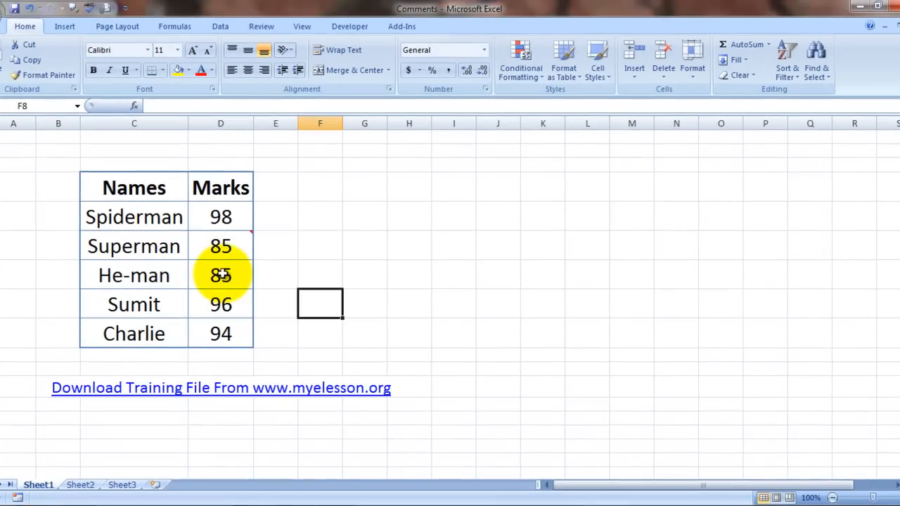
# - Add a comment reading "Gear Up Buddy" to He-man's mark of 85 in D7
pyautogui.click(221, 274)
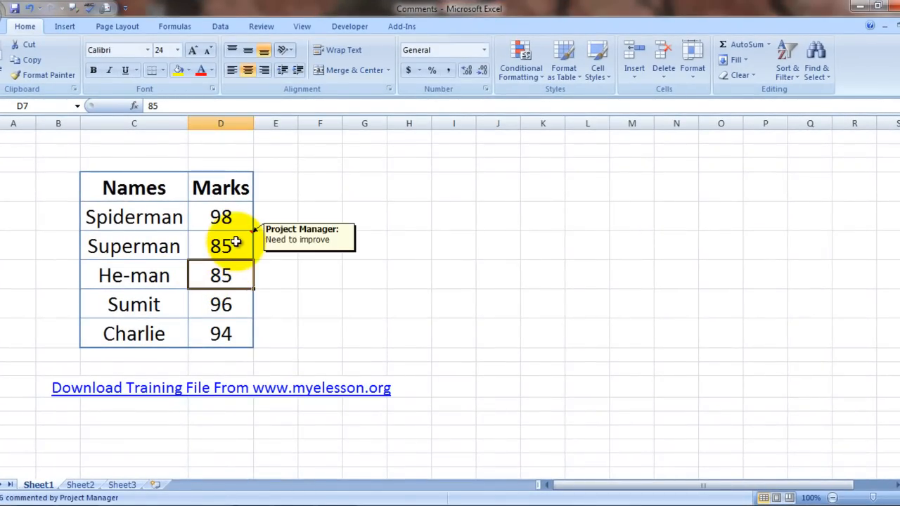
pyautogui.moveTo(146, 247)
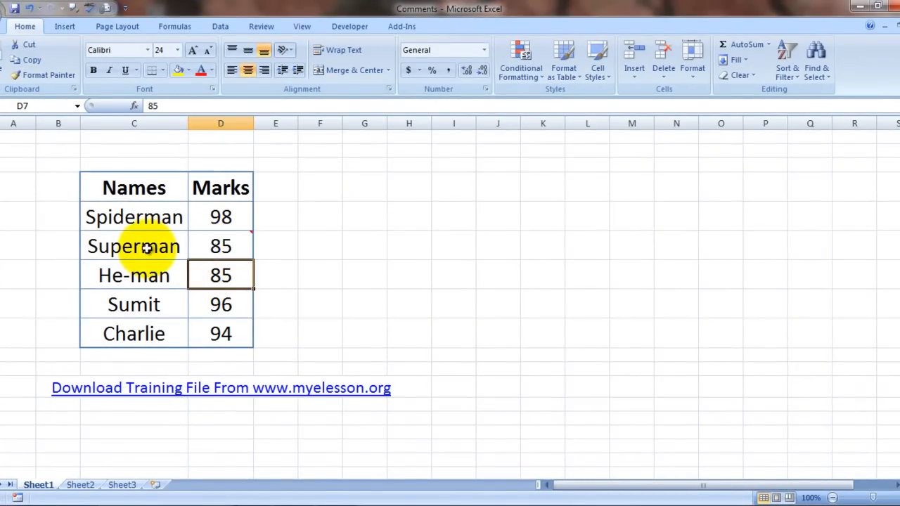
pyautogui.moveTo(278, 240)
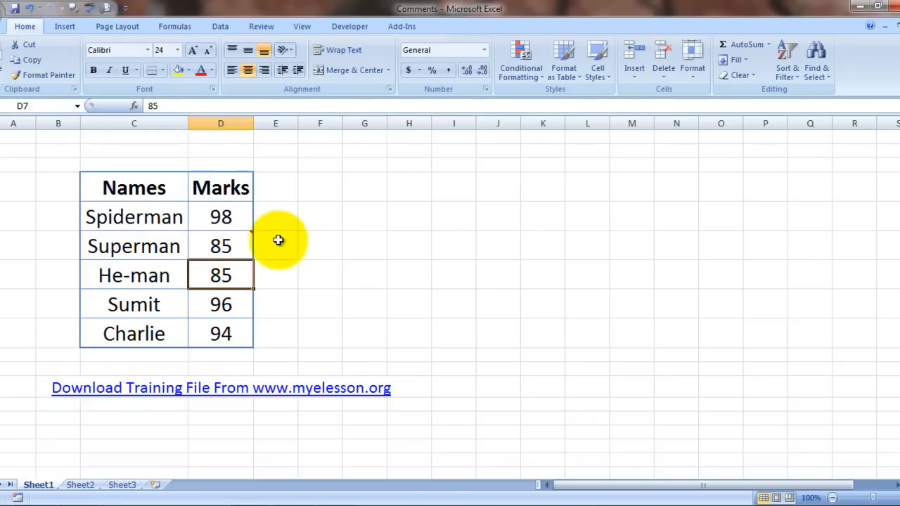
pyautogui.moveTo(353, 284)
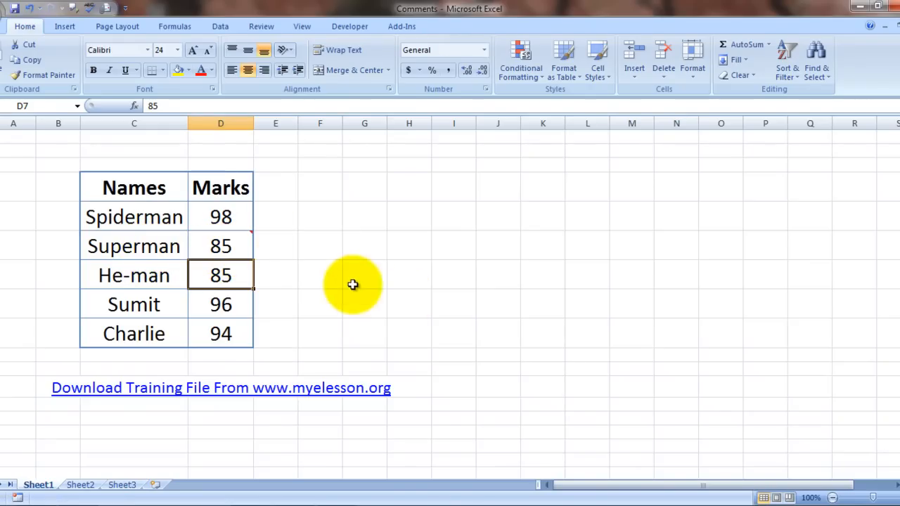
pyautogui.moveTo(239, 241)
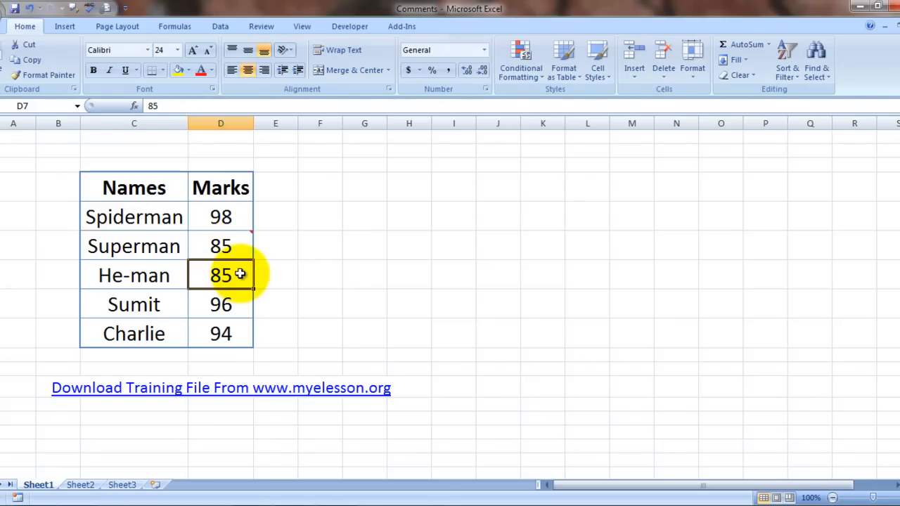
pyautogui.rightClick(221, 274)
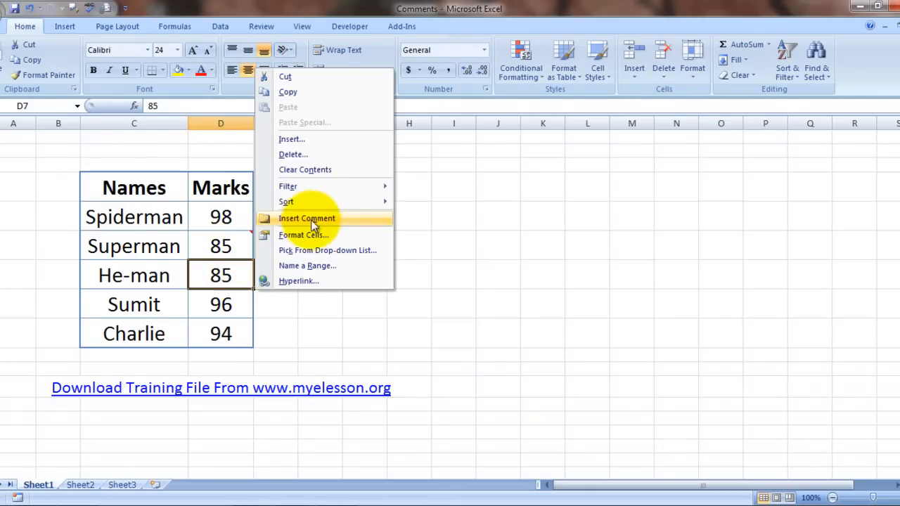
pyautogui.click(307, 218)
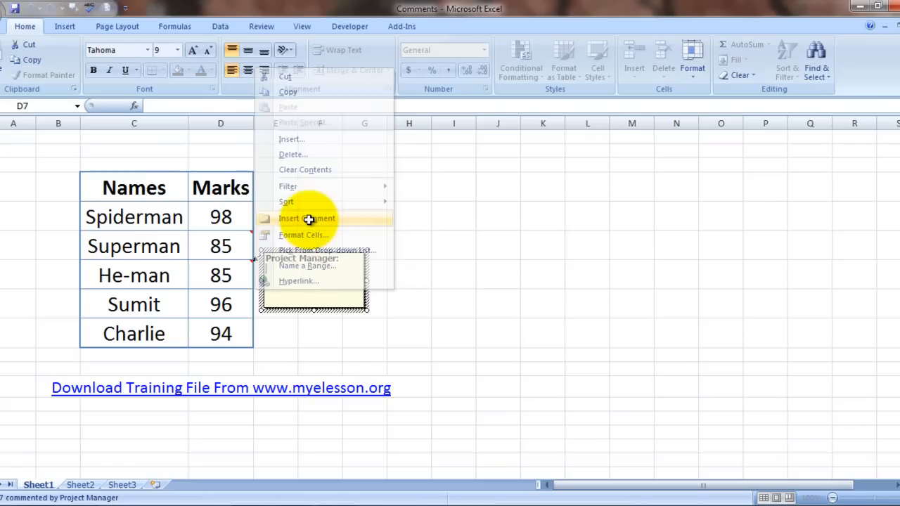
pyautogui.click(307, 218)
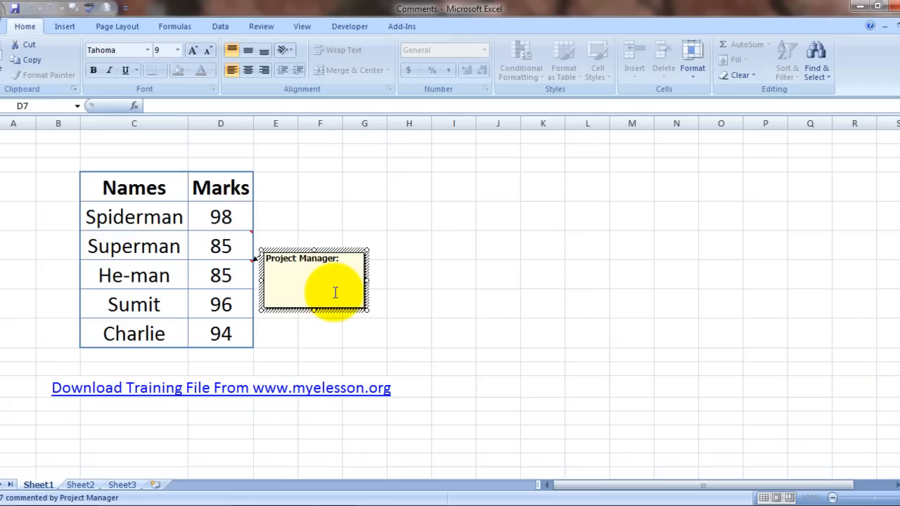
pyautogui.write('Gear')
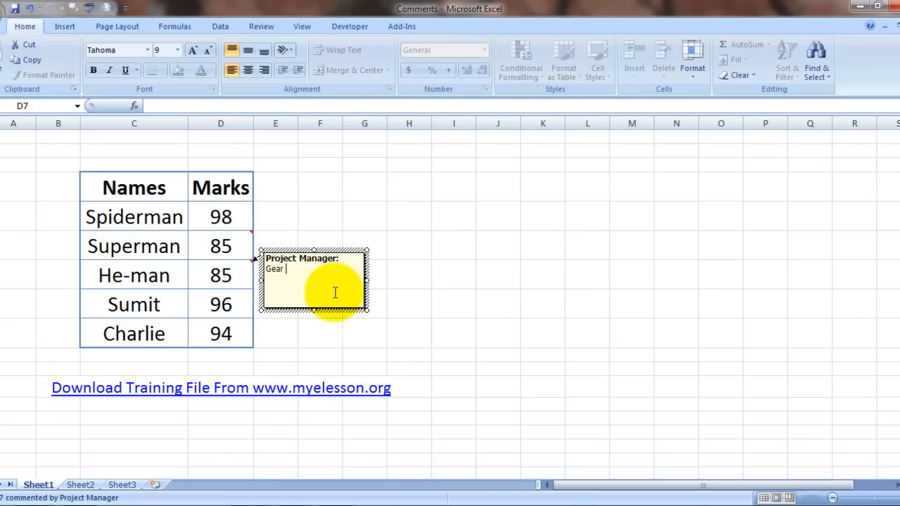
pyautogui.write('Up Bu')
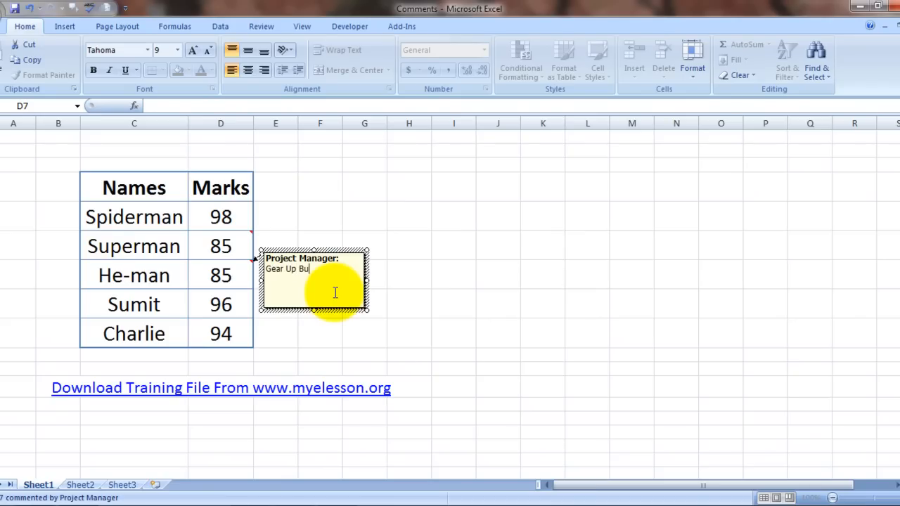
pyautogui.write('ddy')
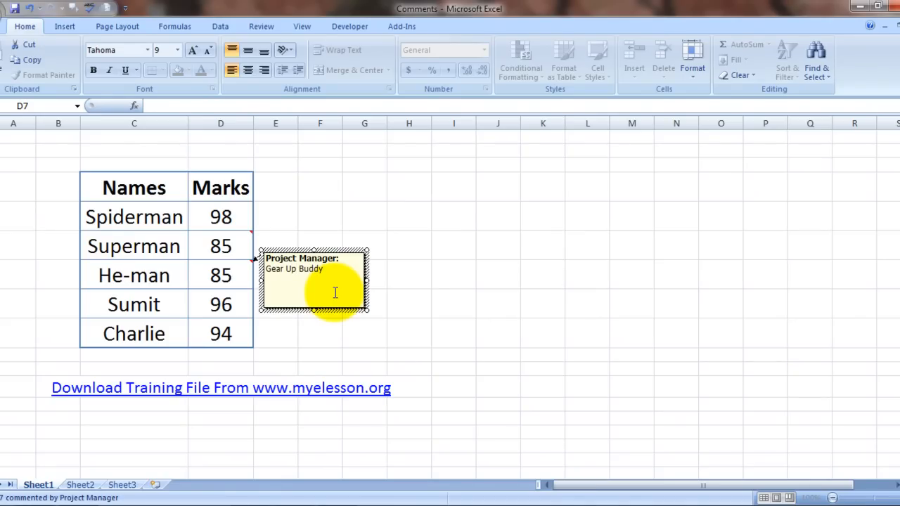
pyautogui.click(408, 333)
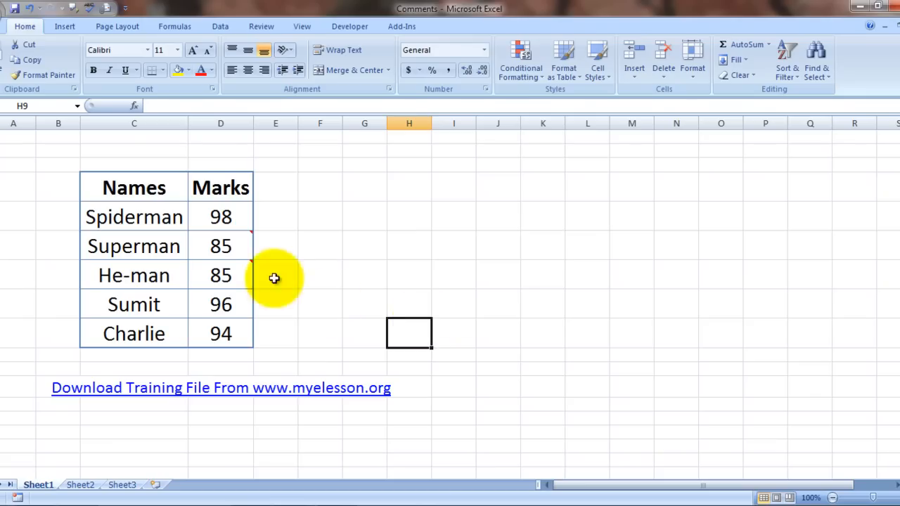
pyautogui.moveTo(316, 301)
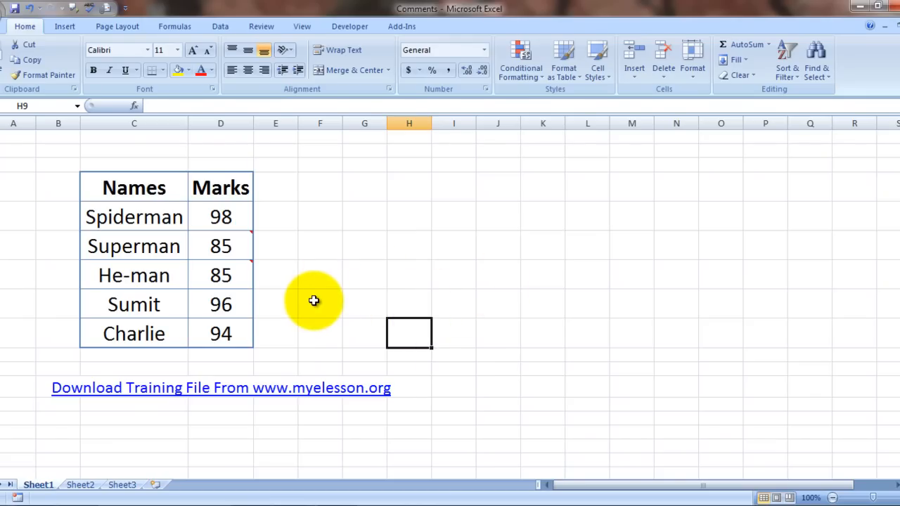
pyautogui.moveTo(238, 281)
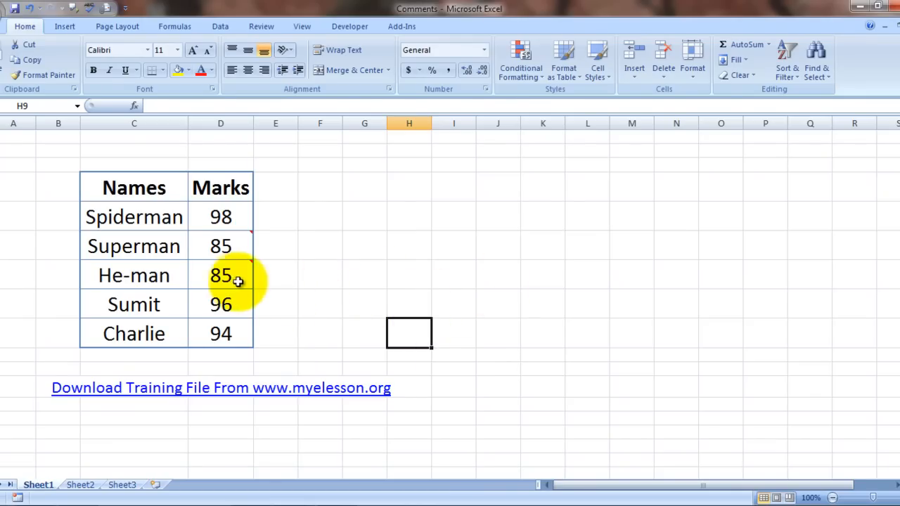
pyautogui.moveTo(232, 276)
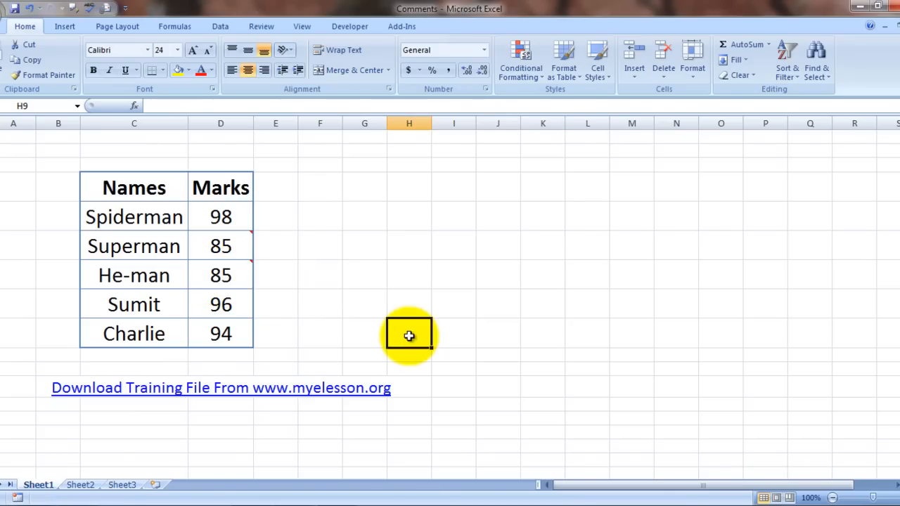
pyautogui.click(221, 274)
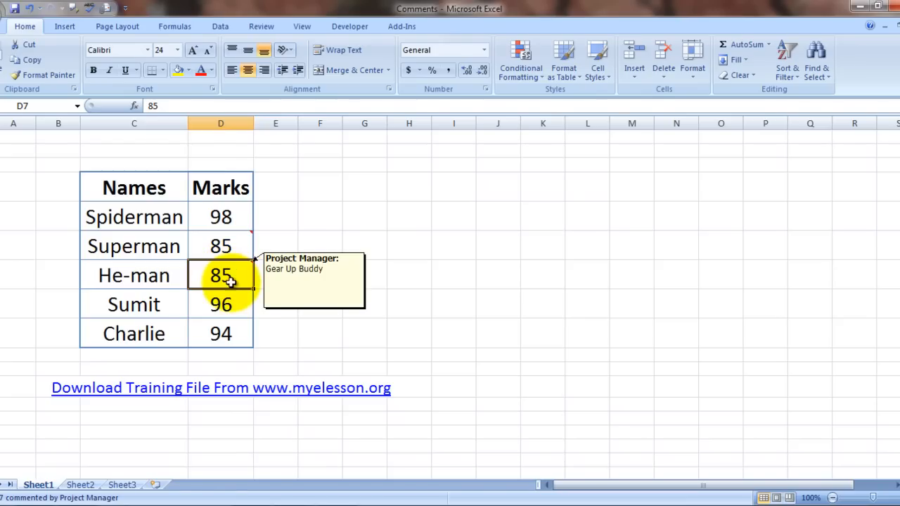
pyautogui.moveTo(232, 302)
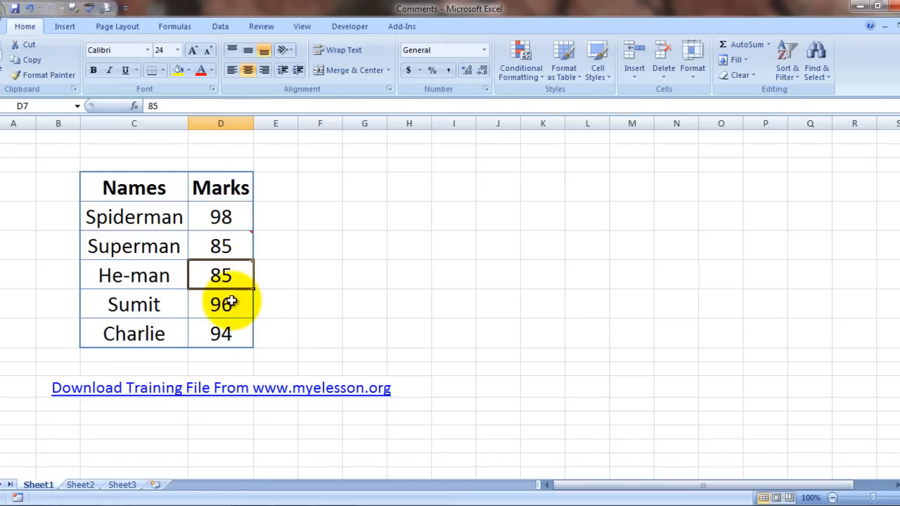
# - Add a comment reading "Good Job" to Sumit's mark of 96 in D8
pyautogui.rightClick(221, 304)
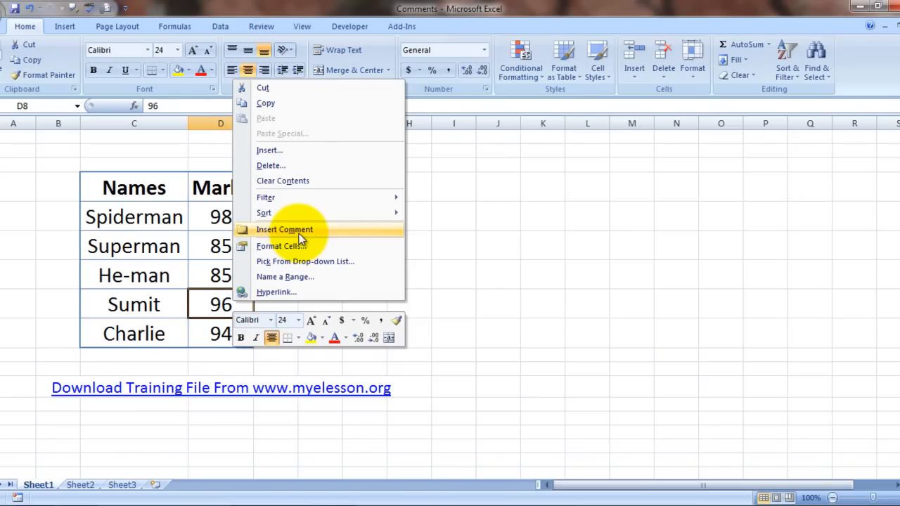
pyautogui.click(284, 229)
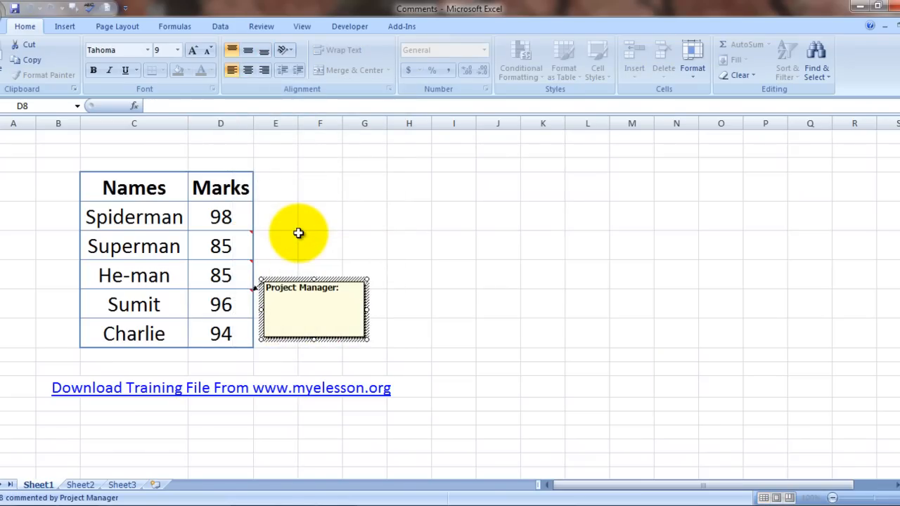
pyautogui.write('Good')
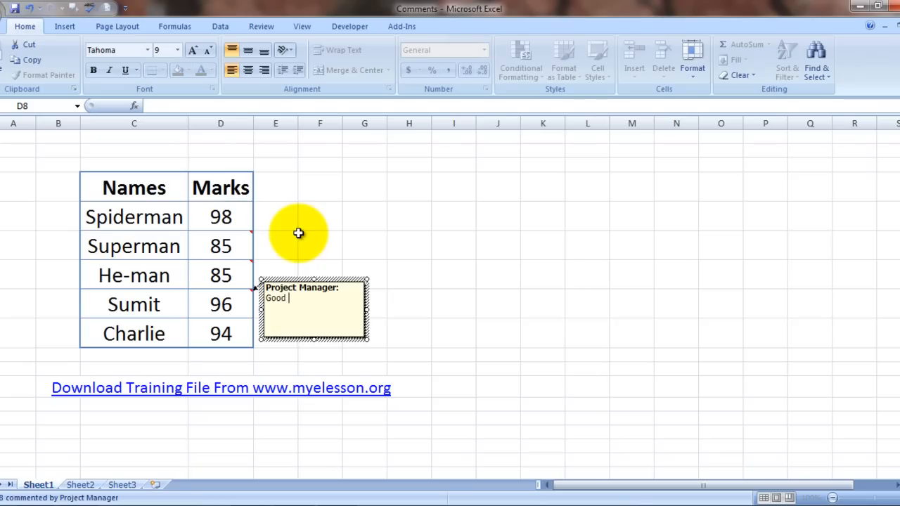
pyautogui.write('Job')
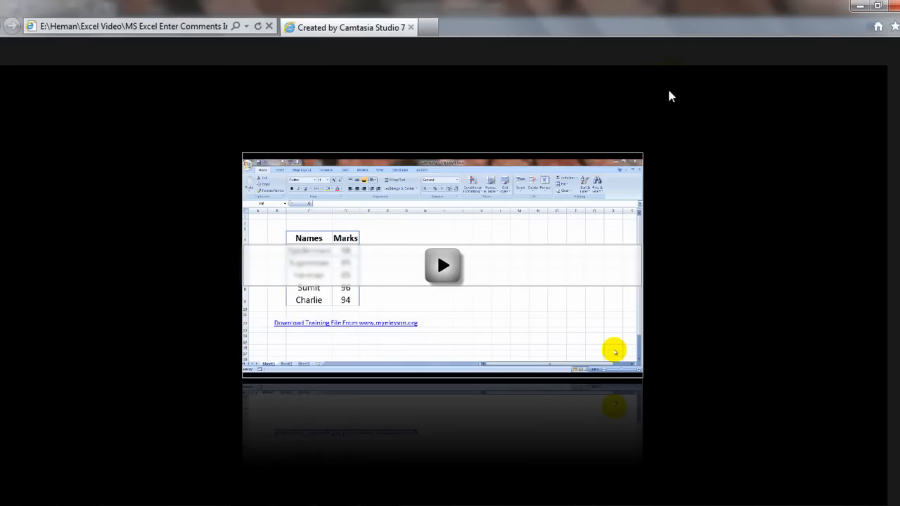
# - Set He-man's "Gear Up Buddy" comment in D7 to stay permanently visible
pyautogui.click(442, 266)
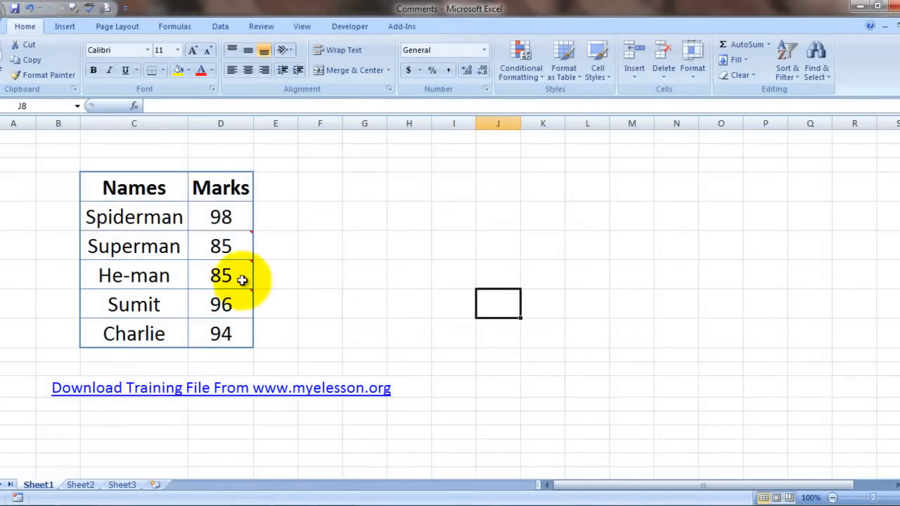
pyautogui.rightClick(221, 274)
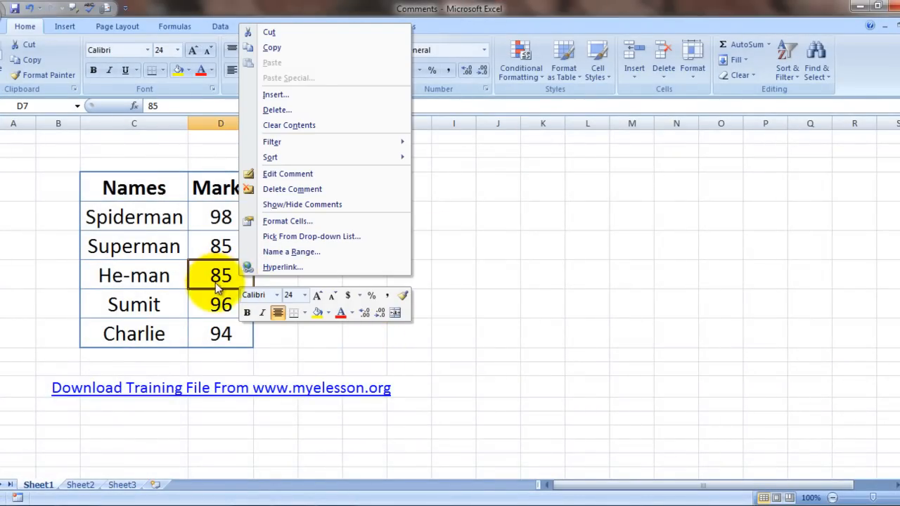
pyautogui.moveTo(301, 204)
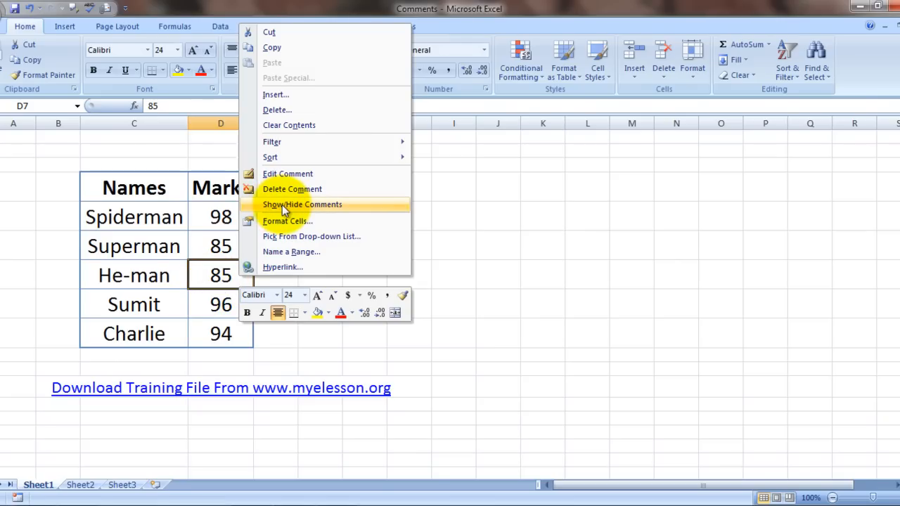
pyautogui.click(301, 203)
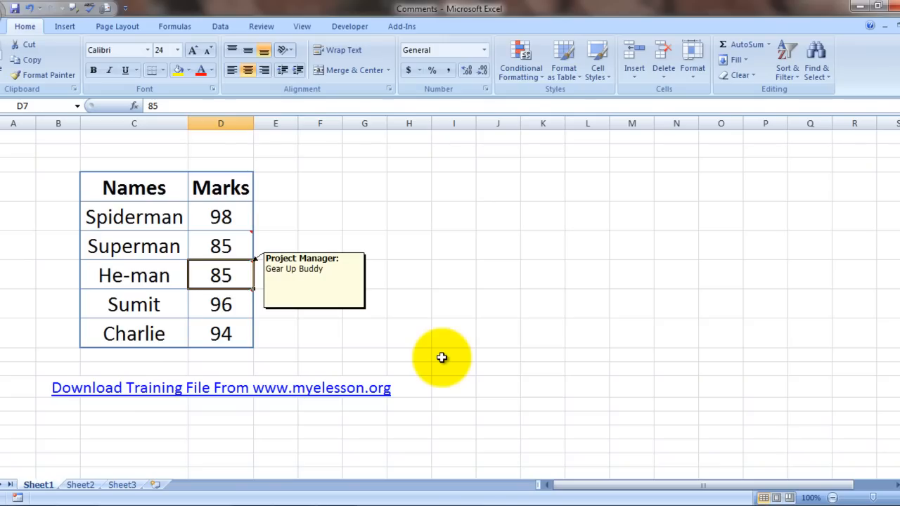
pyautogui.moveTo(414, 296)
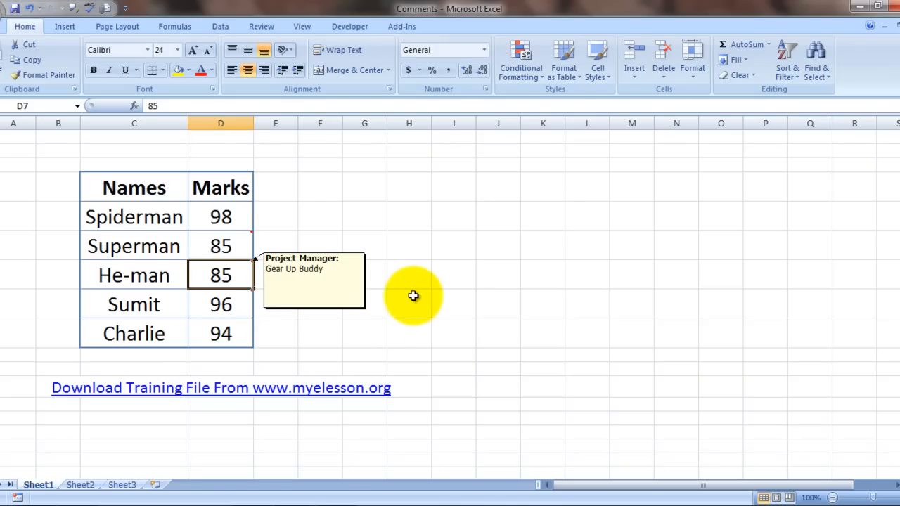
# - Move He-man's visible comment up and right of the table, leaving a connector line
pyautogui.click(453, 304)
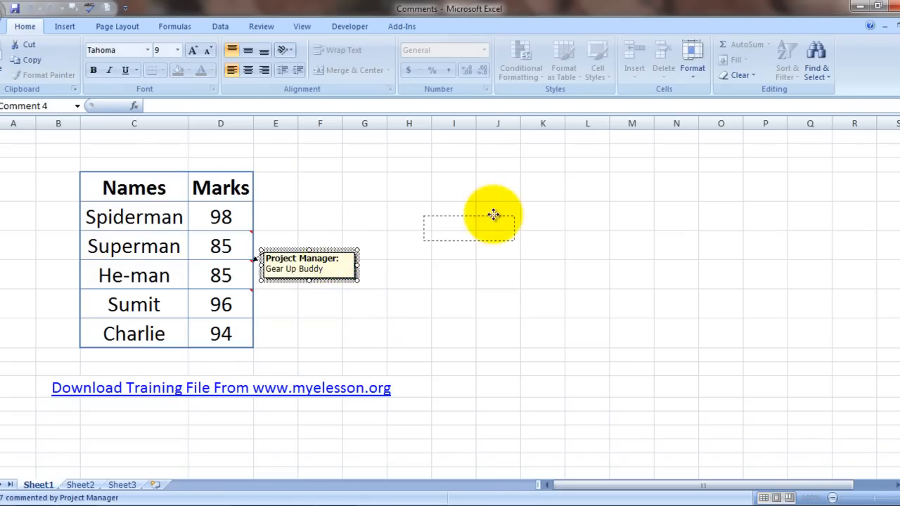
pyautogui.moveTo(308, 267); pyautogui.dragTo(470, 228)
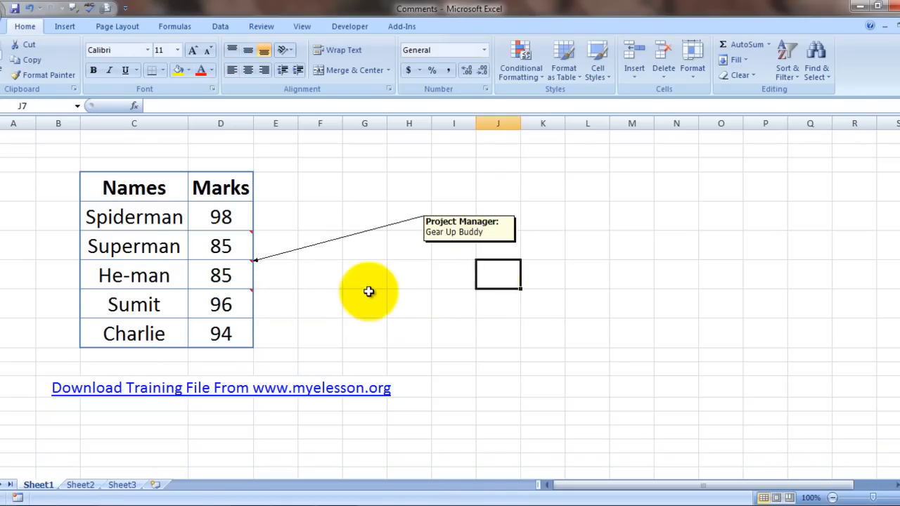
pyautogui.click(364, 291)
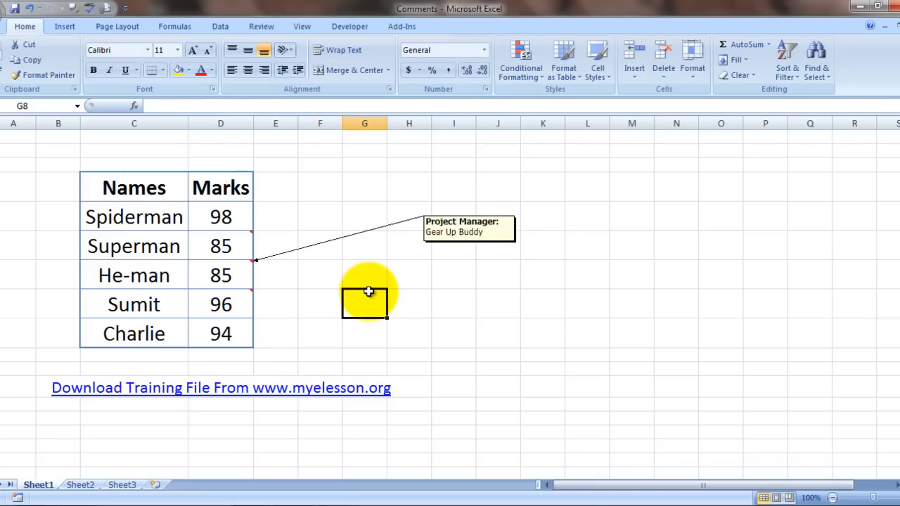